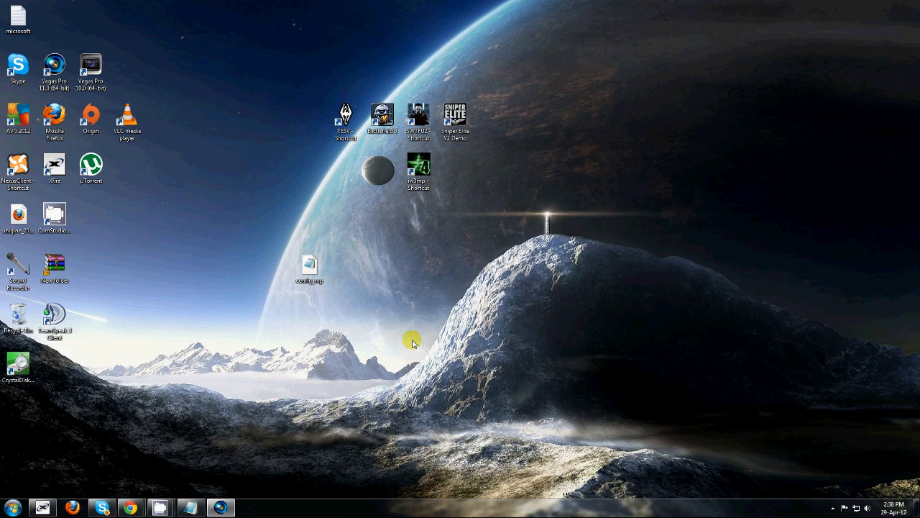
mouse_move(417, 338)
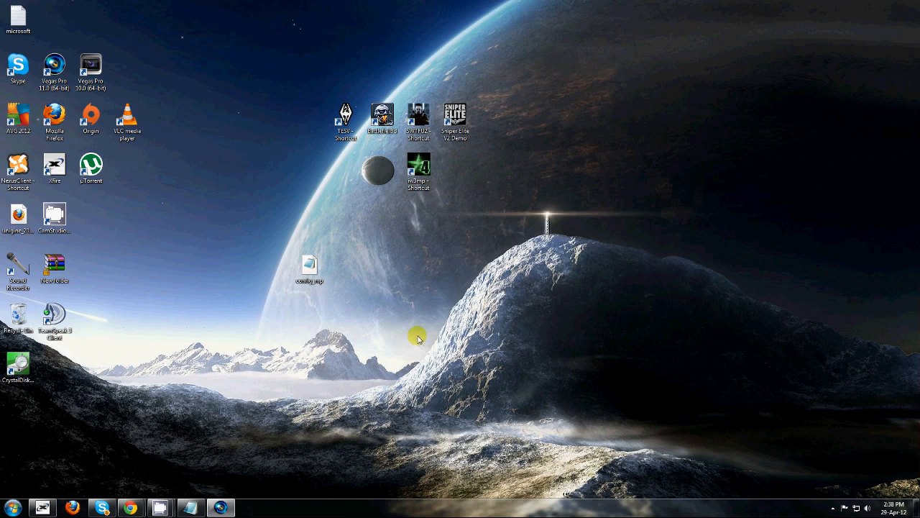
mouse_move(422, 295)
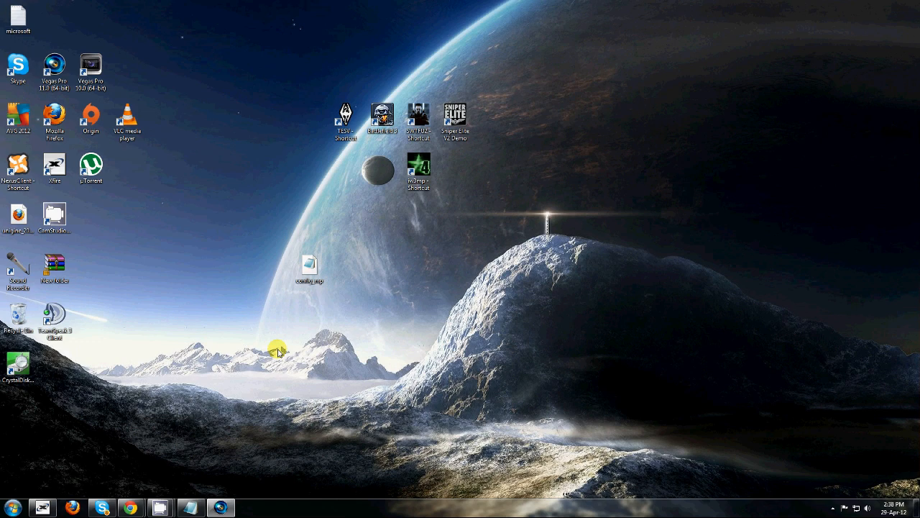
mouse_move(268, 357)
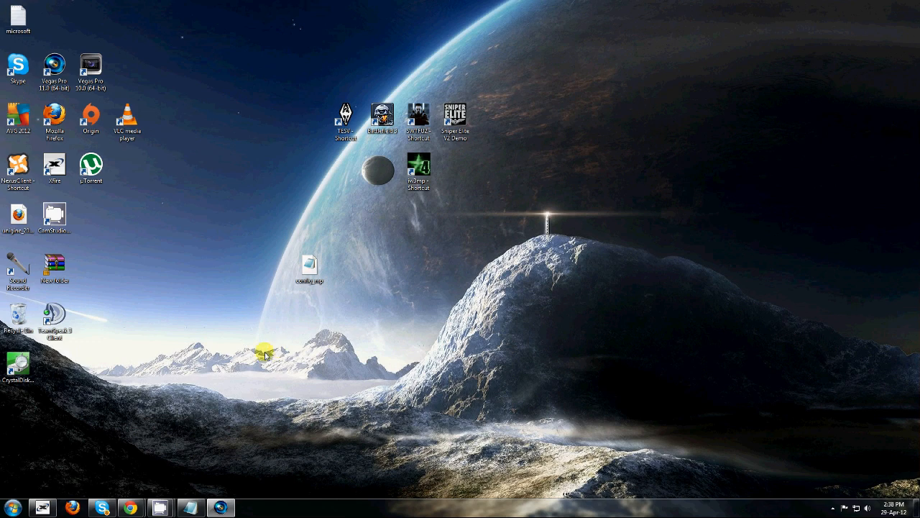
mouse_move(262, 345)
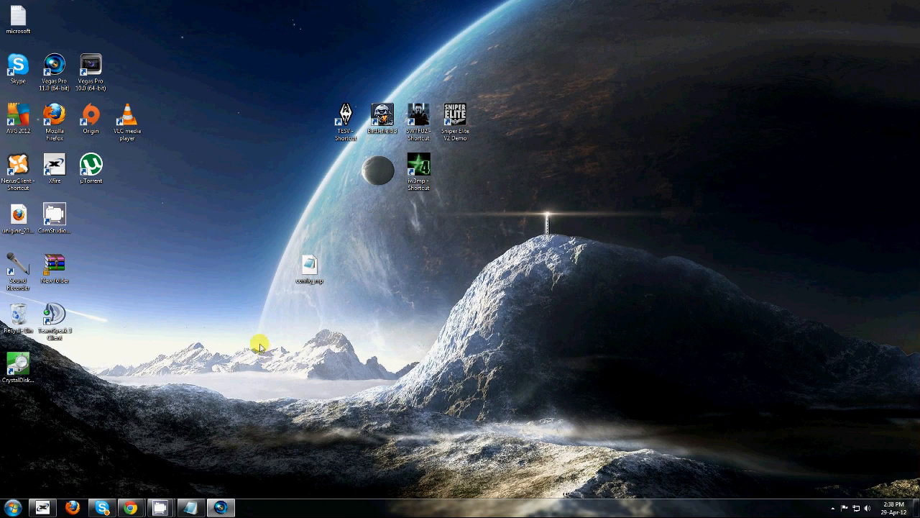
mouse_move(262, 313)
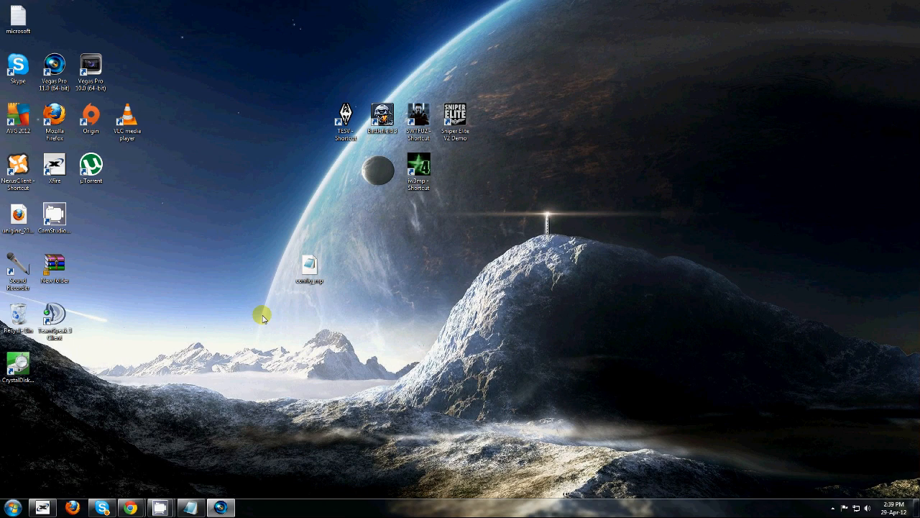
mouse_move(130, 503)
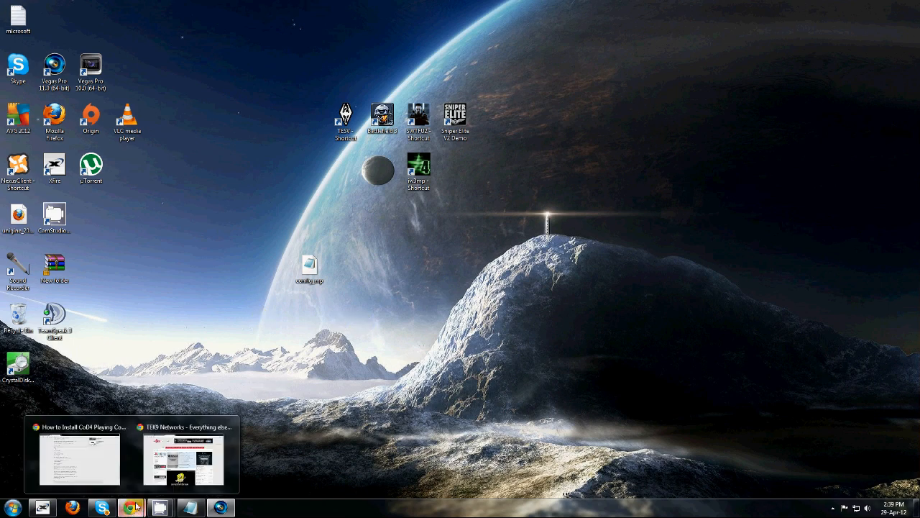
Review the BASHandSlash yitch3 config article in the browser, then return to the desktop
click(181, 460)
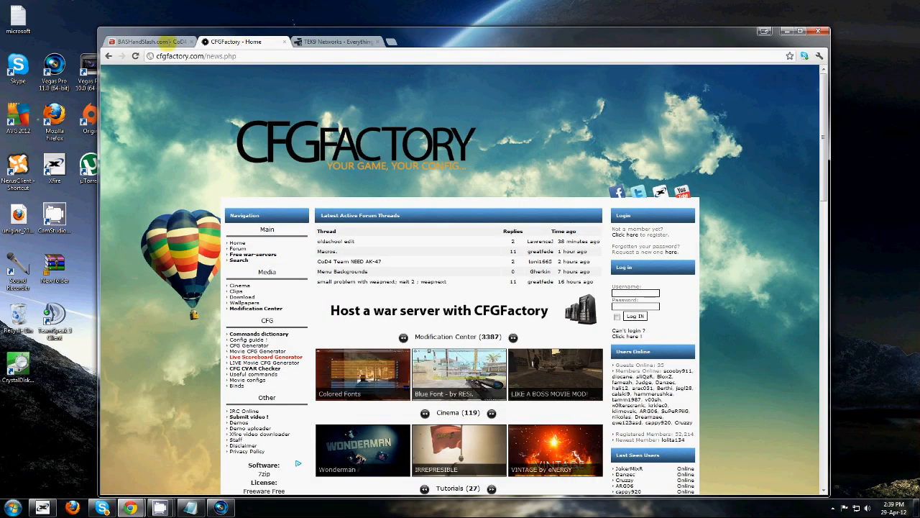
click(144, 41)
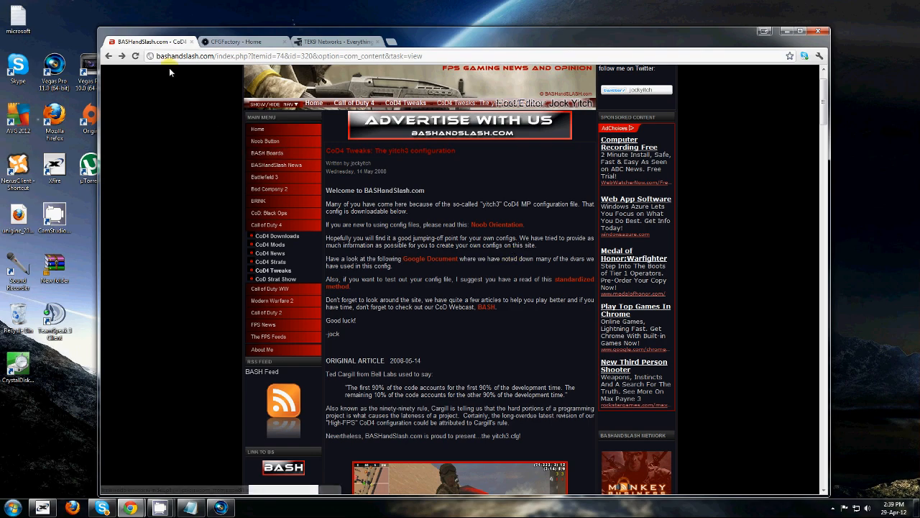
scroll(down, 3)
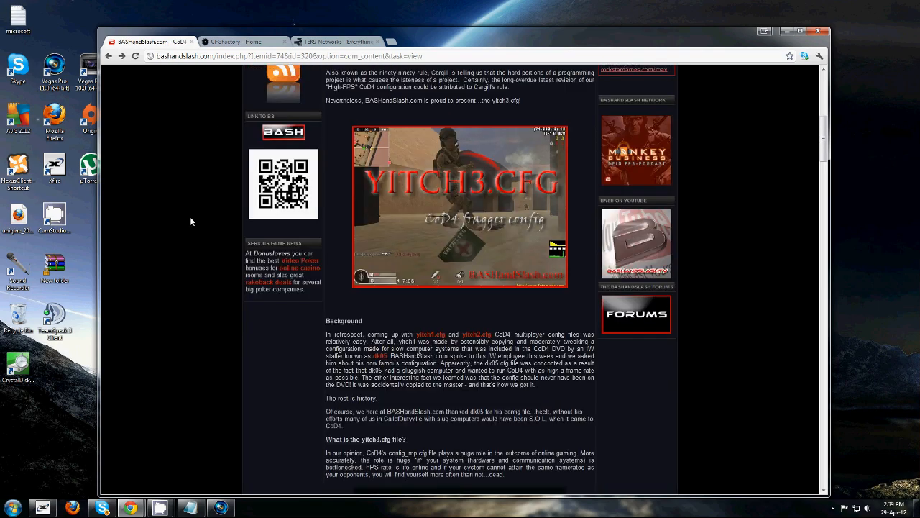
scroll(down, 3)
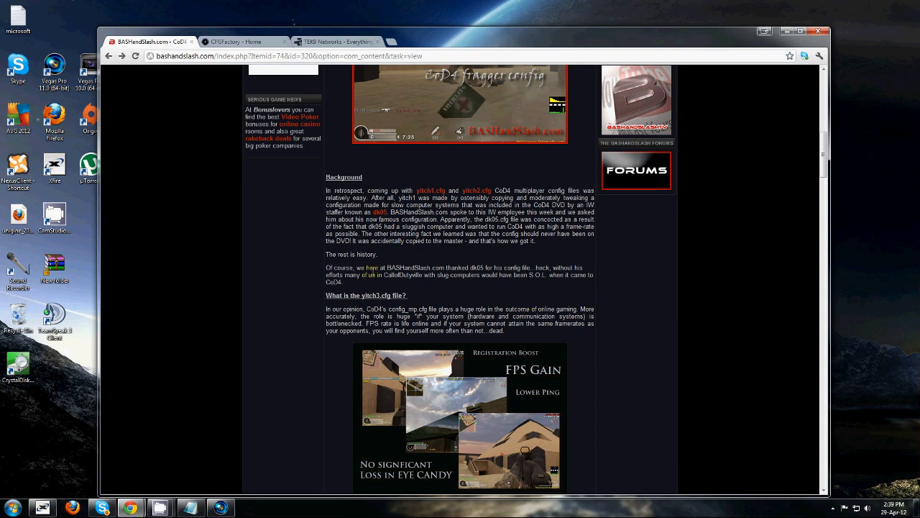
scroll(down, 3)
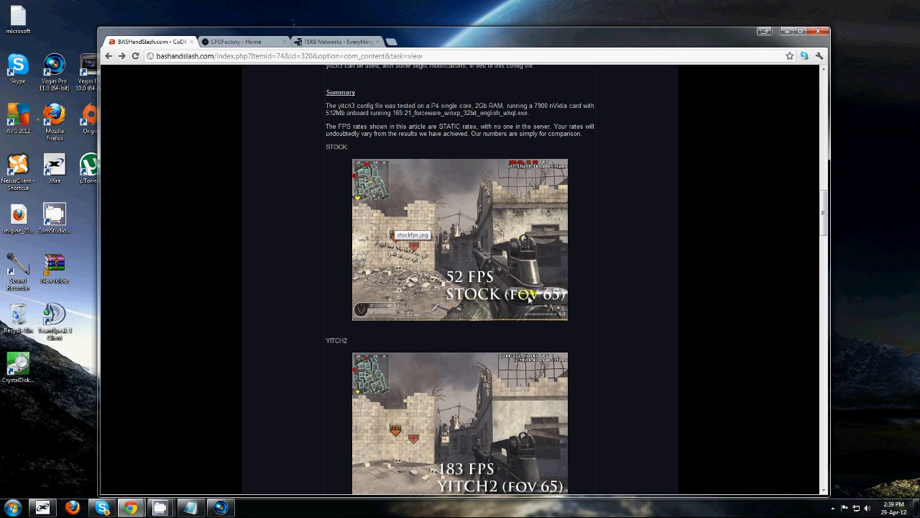
scroll(down, 3)
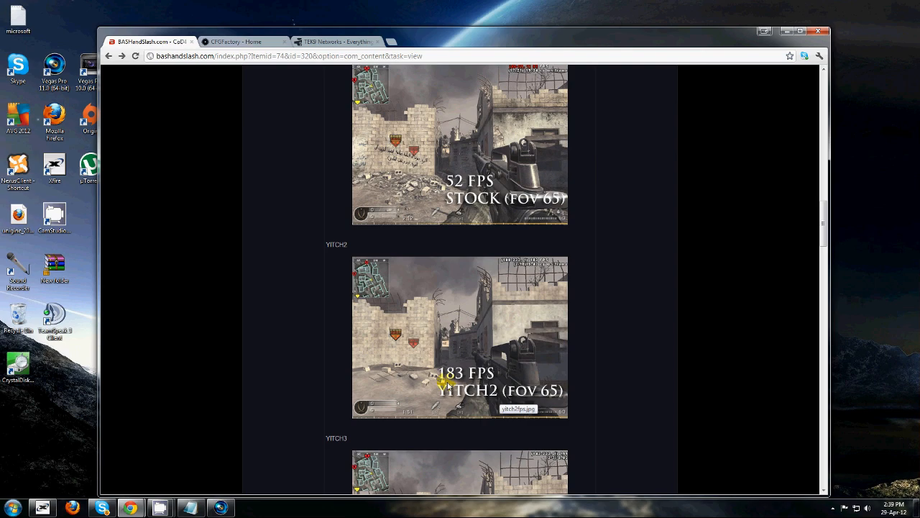
mouse_move(619, 325)
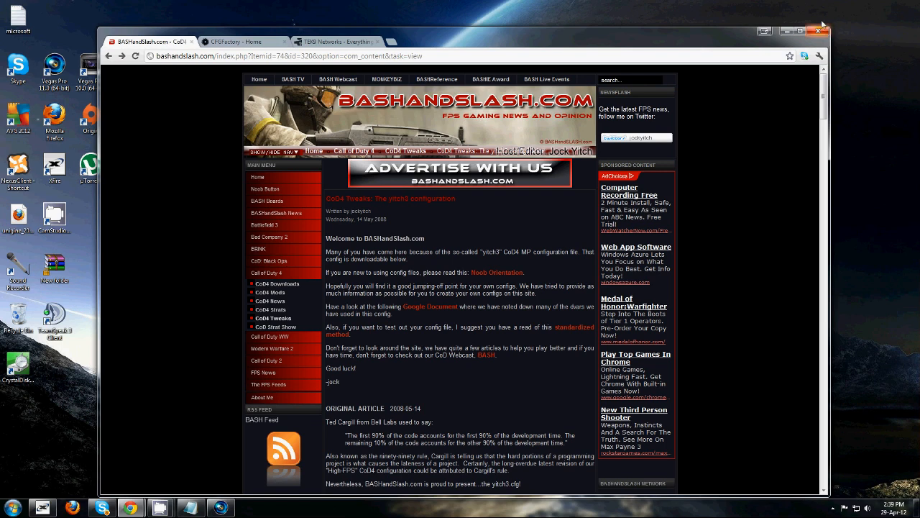
click(815, 28)
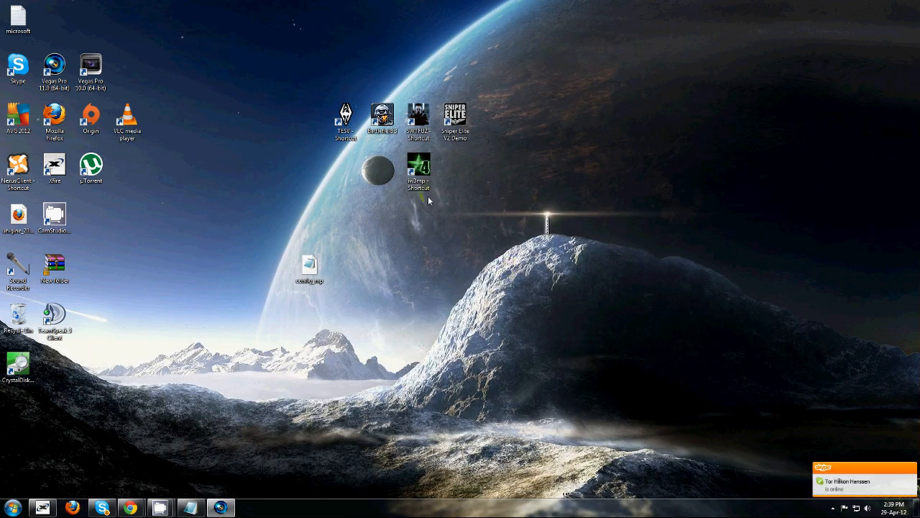
Launch Call of Duty 4 multiplayer from the desktop shortcut and load the Example profile
click(423, 169)
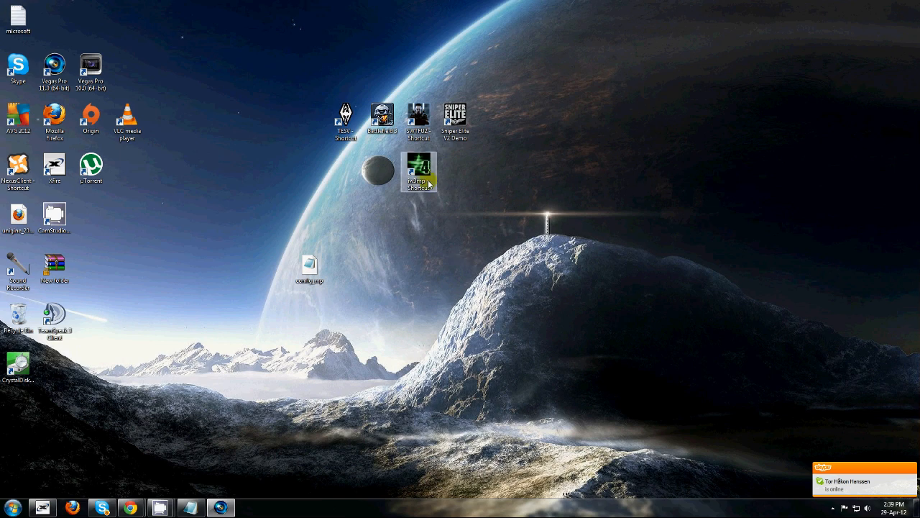
double_click(421, 170)
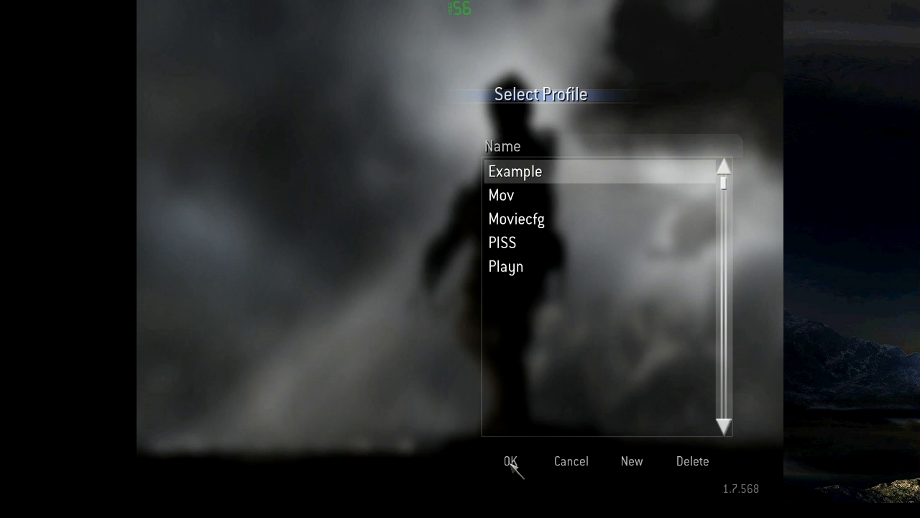
mouse_move(118, 245)
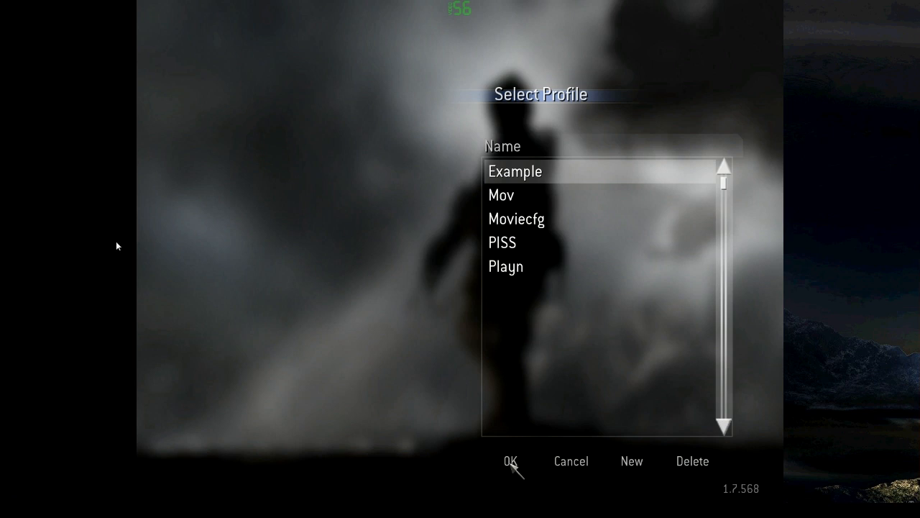
click(512, 461)
text(/drev)
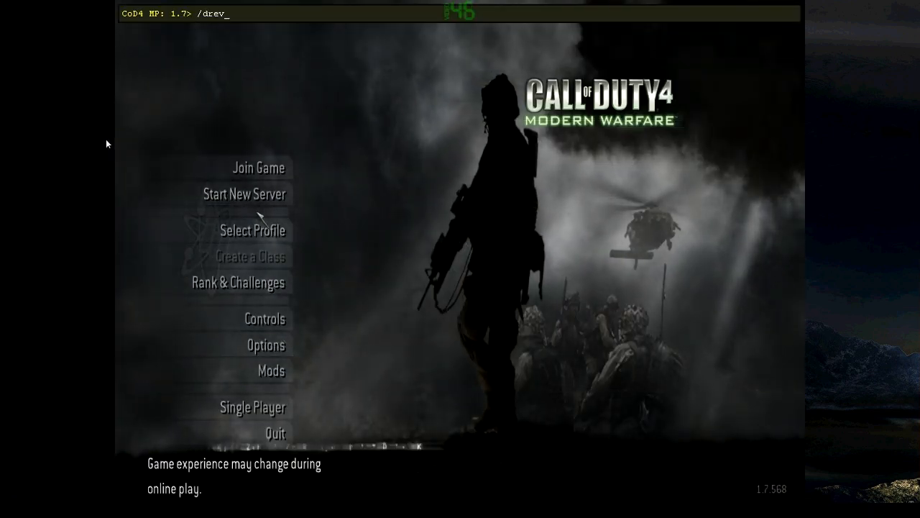
Load the Strike map with a devmap console command and reach team selection
text(devmao)
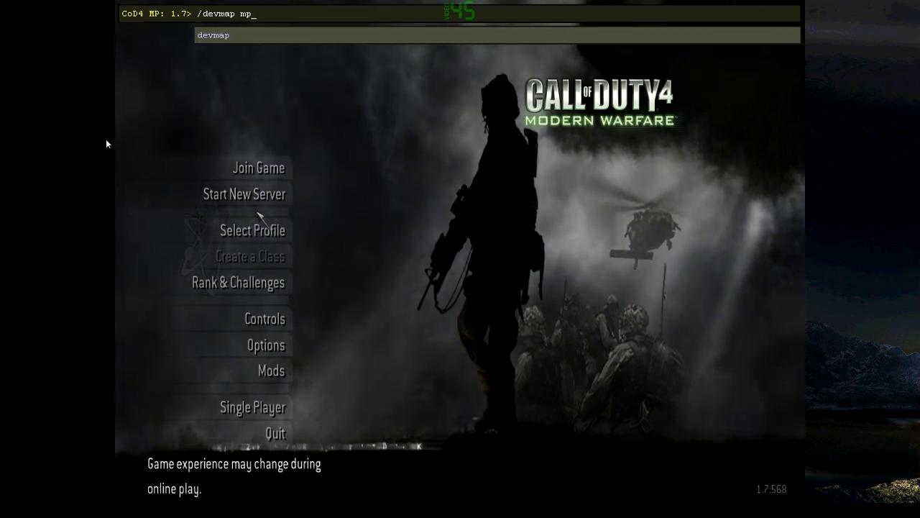
key(enter)
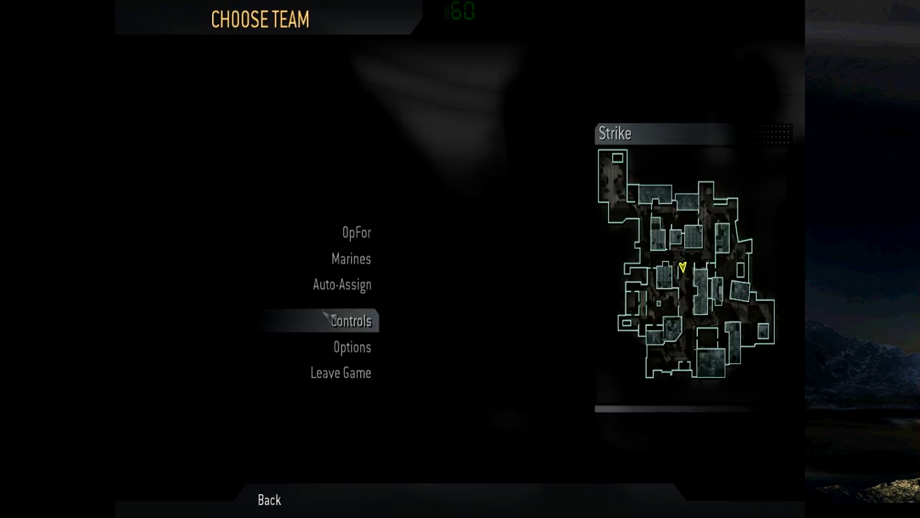
click(351, 259)
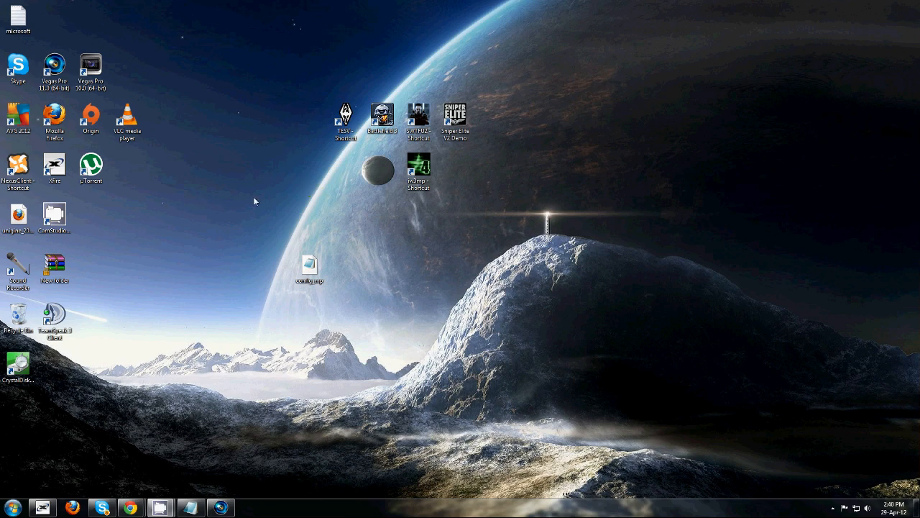
Show the CoD4 shortcut's file location and enter the players folder
right_click(413, 161)
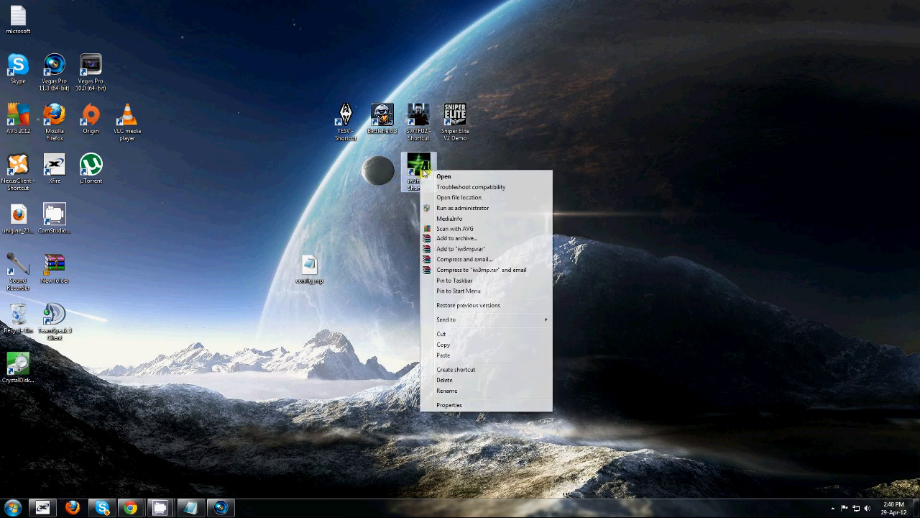
click(457, 197)
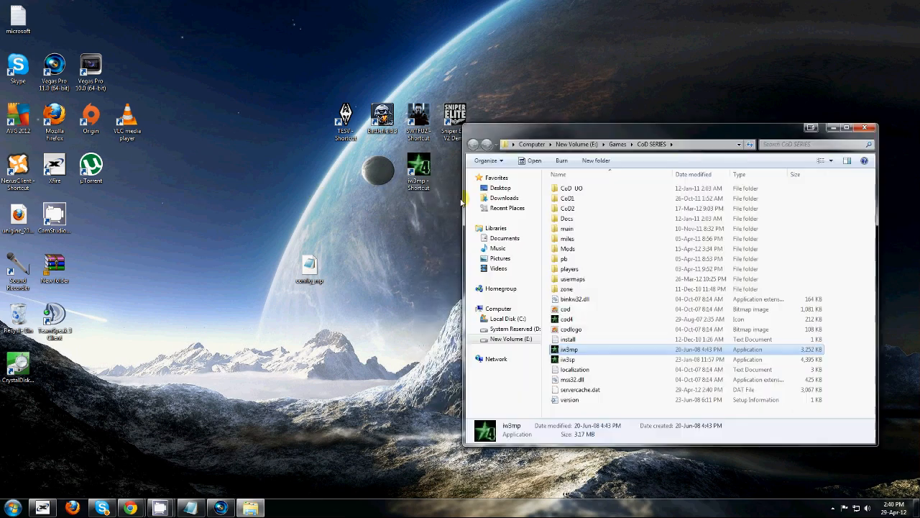
mouse_move(549, 199)
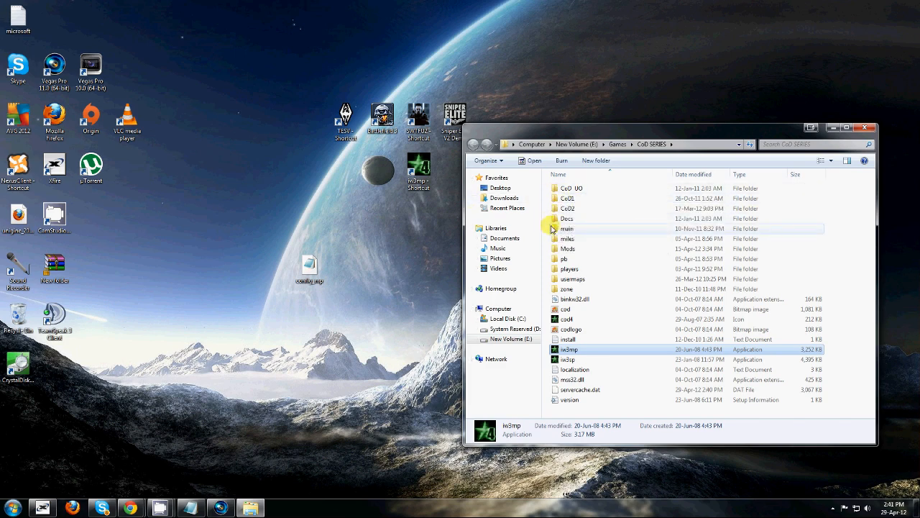
mouse_move(586, 276)
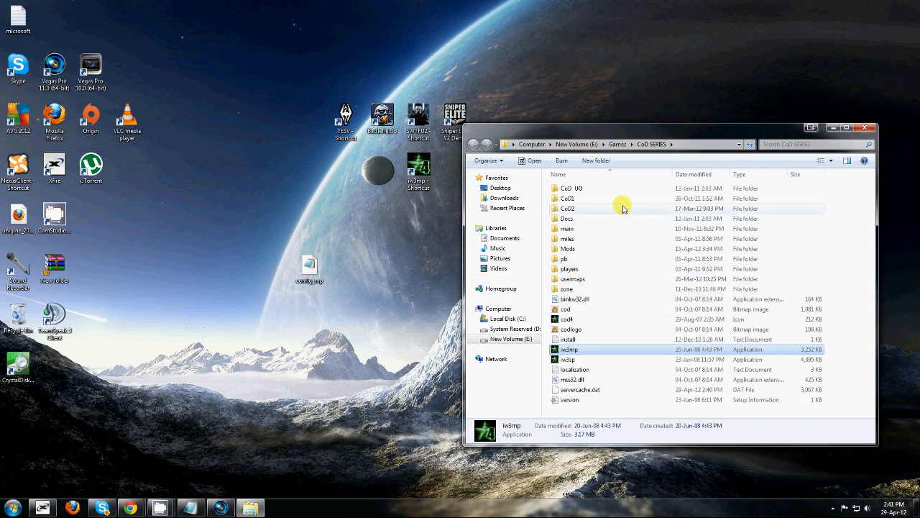
mouse_move(736, 152)
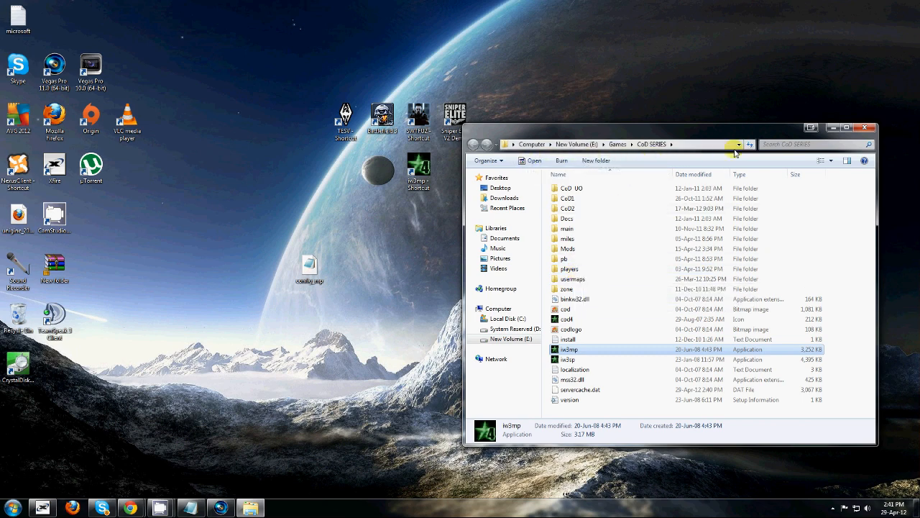
mouse_move(658, 161)
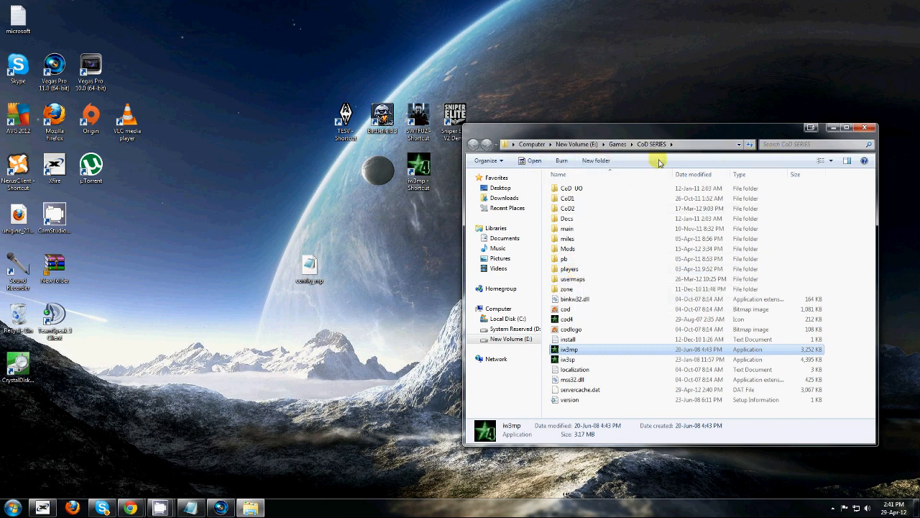
mouse_move(664, 164)
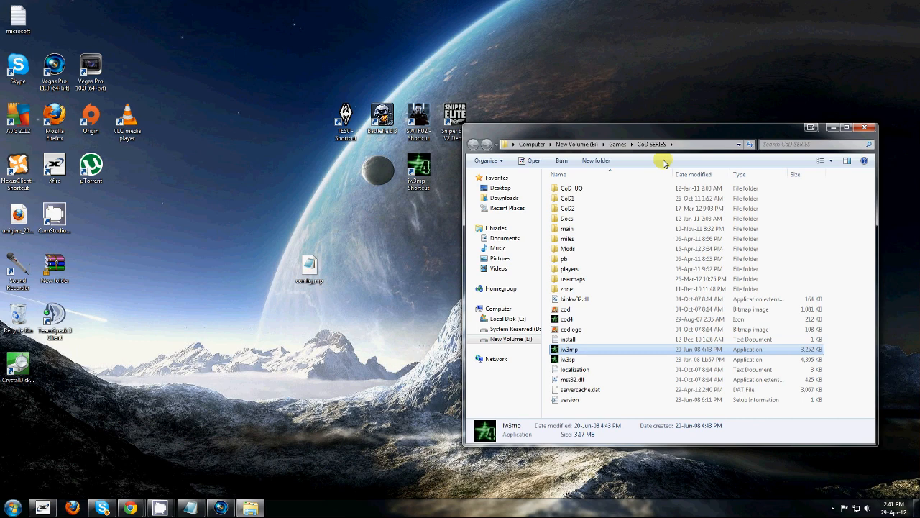
mouse_move(659, 164)
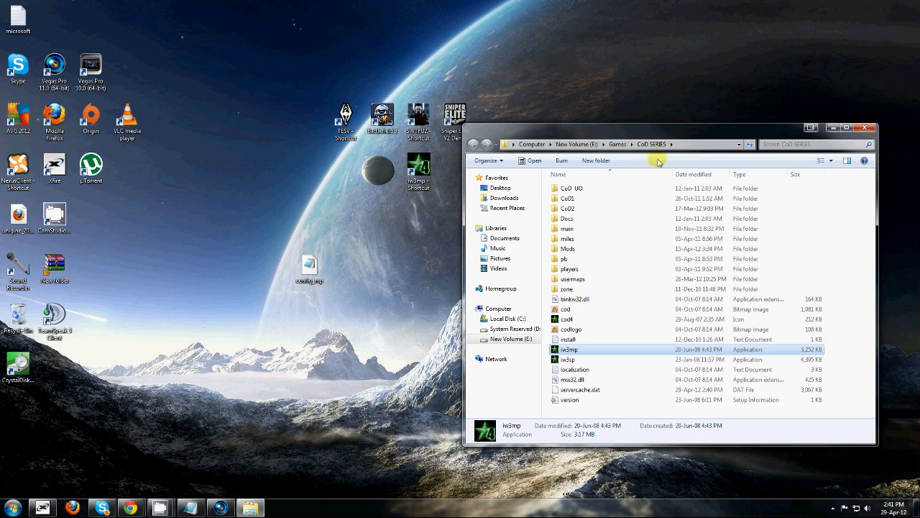
mouse_move(588, 298)
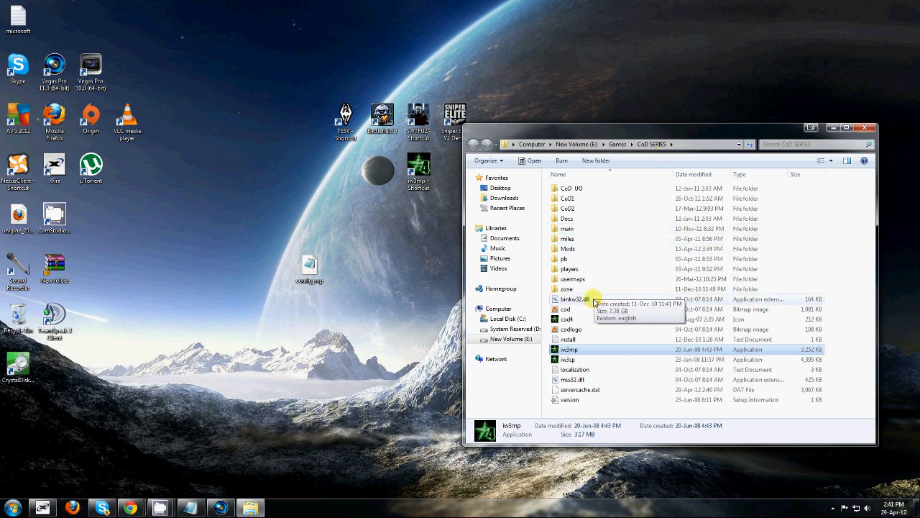
click(569, 269)
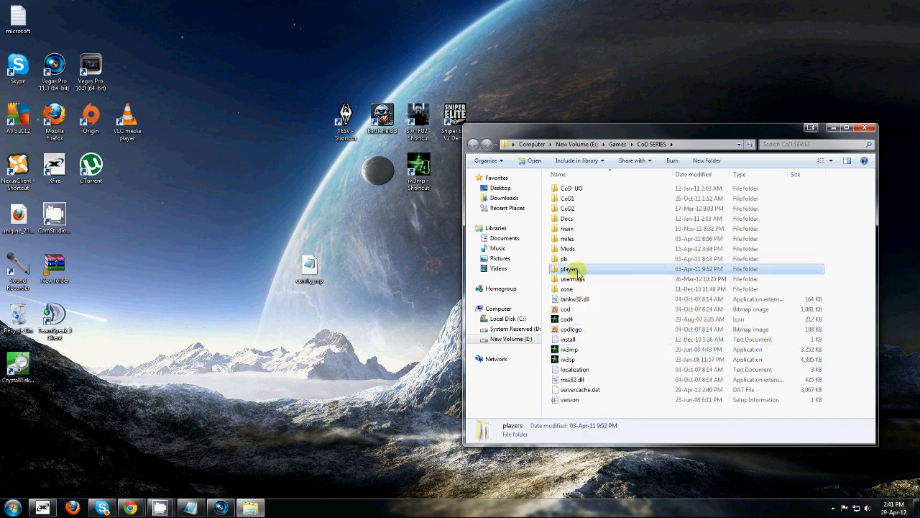
double_click(569, 269)
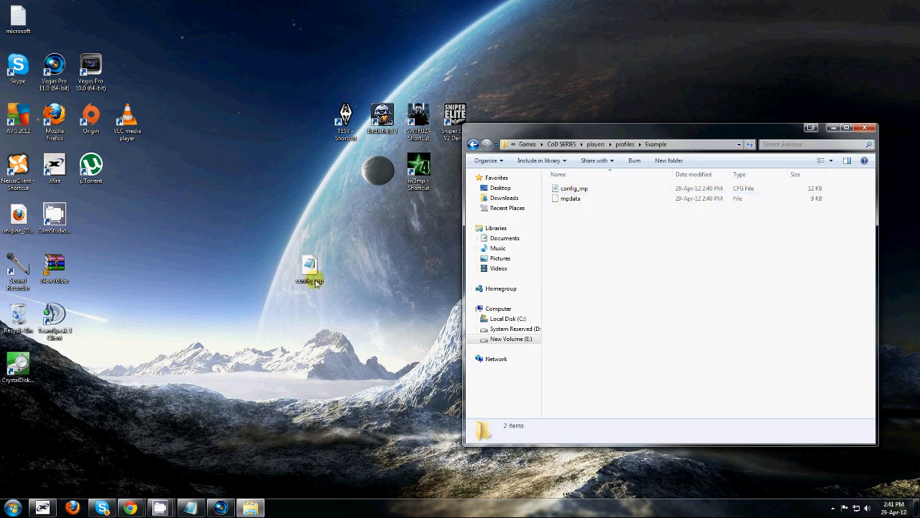
Copy config_mp from the desktop into the Example profile folder, replacing the existing file, and return to the game
drag(309, 276, 309, 218)
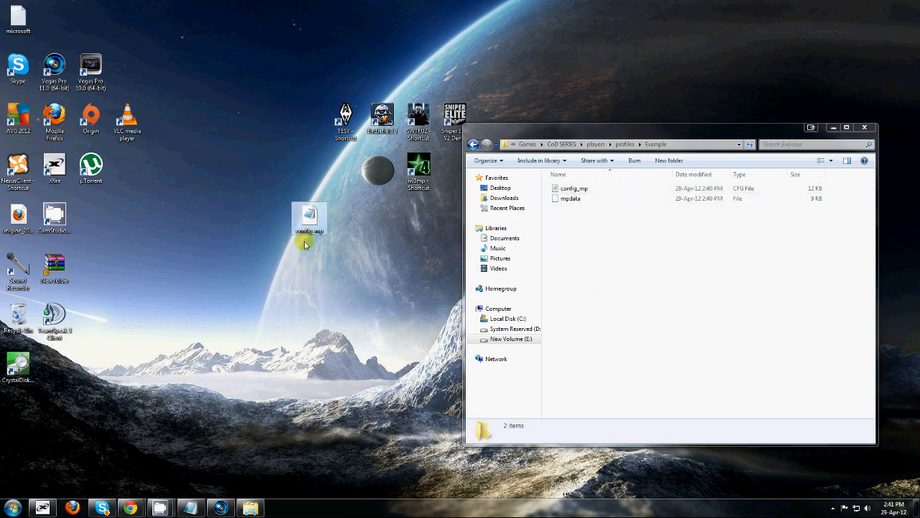
right_click(309, 218)
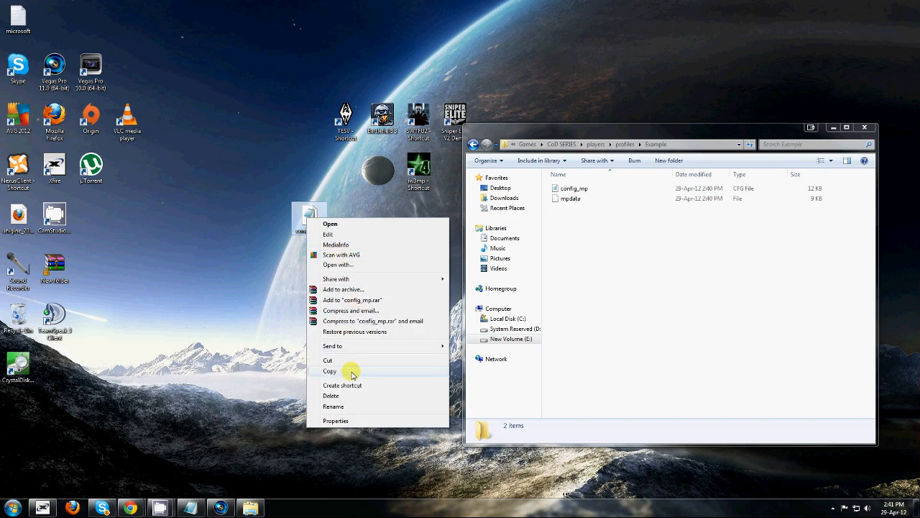
click(329, 371)
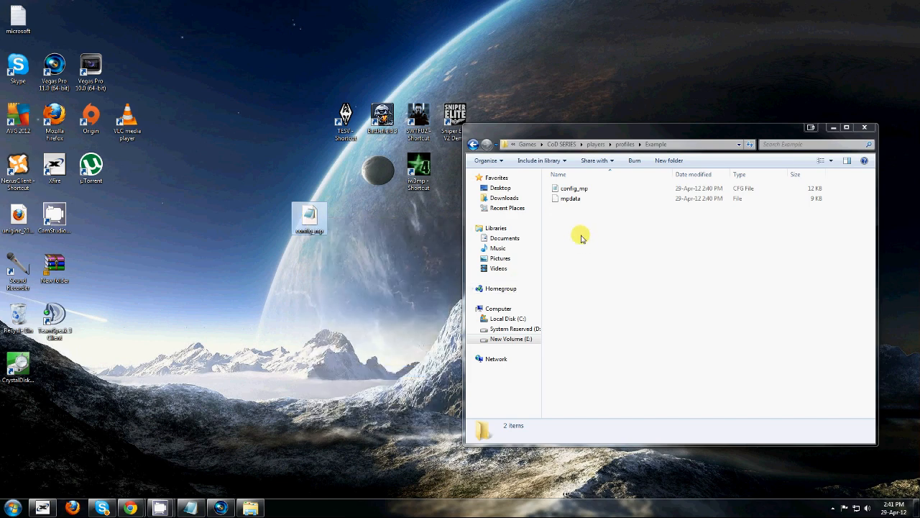
right_click(580, 235)
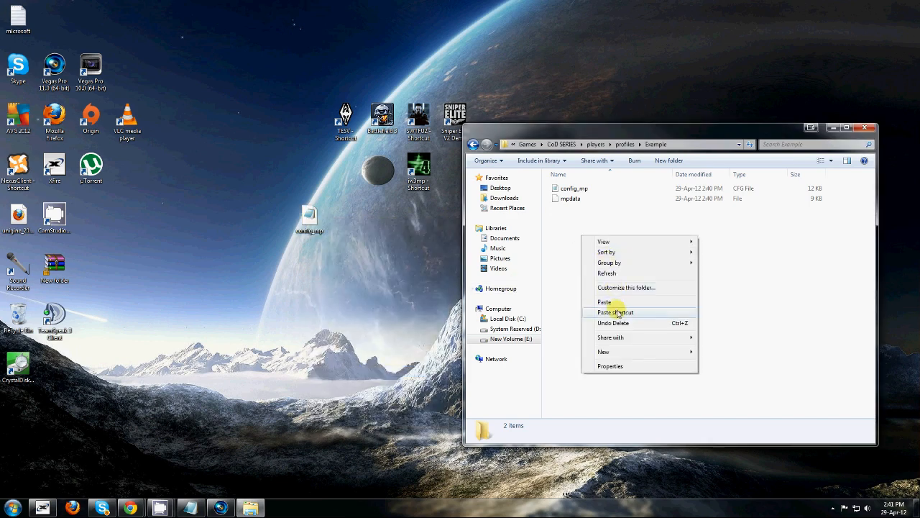
click(603, 301)
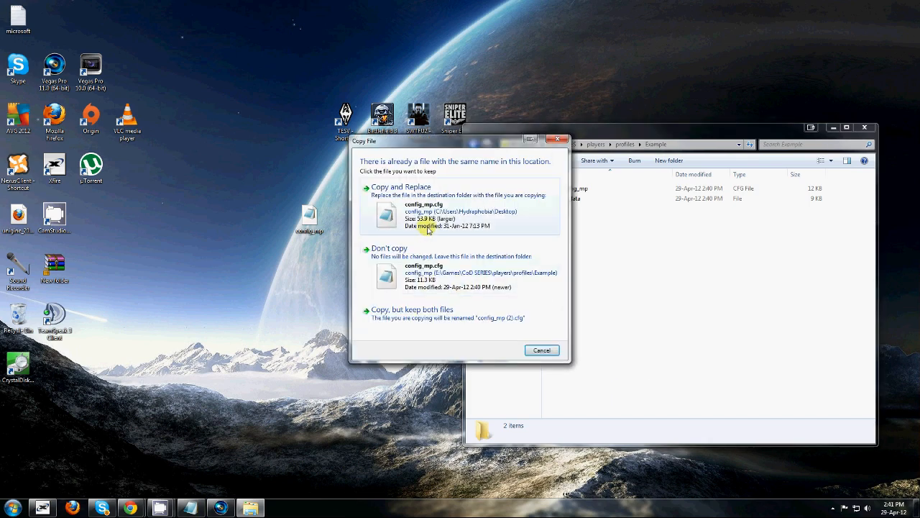
click(400, 187)
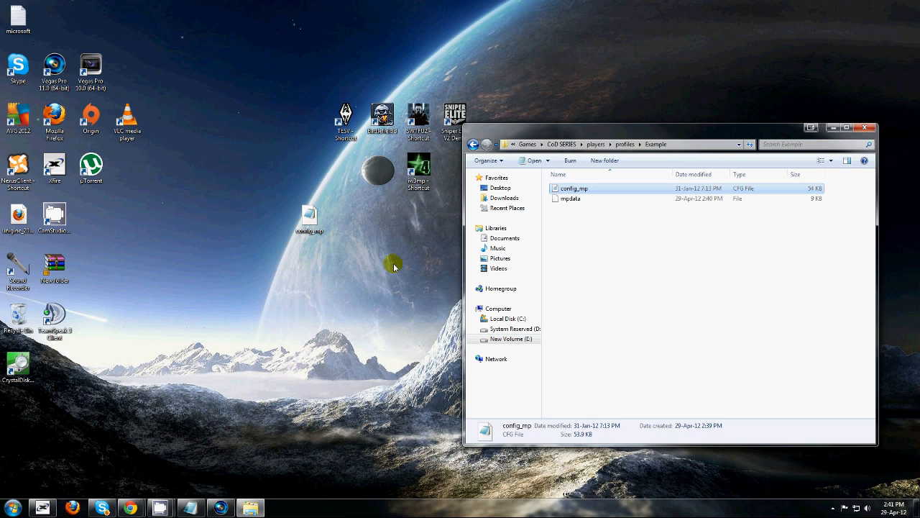
mouse_move(400, 242)
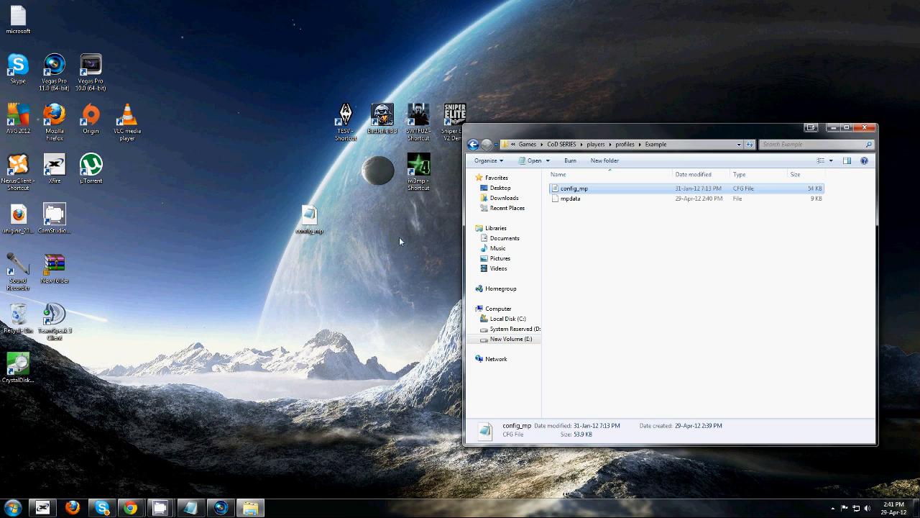
click(420, 170)
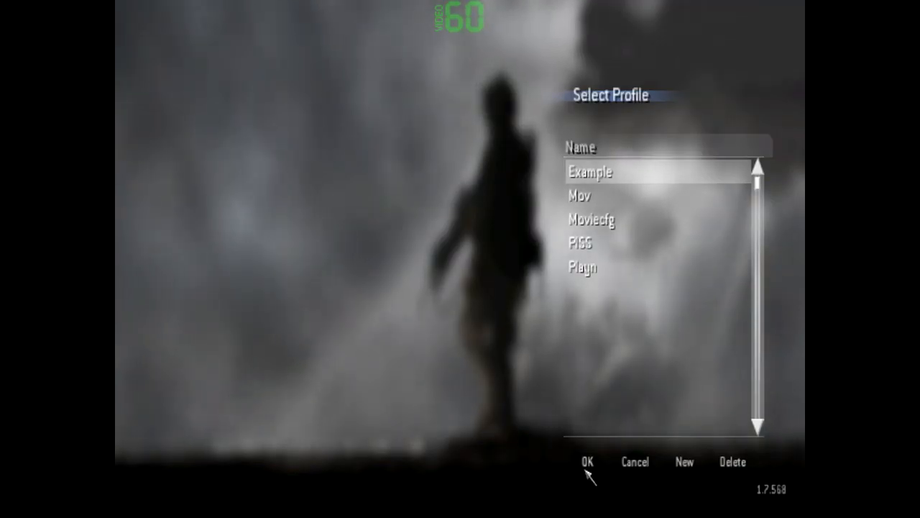
Confirm the Example profile and check the video resolution under Options > Graphics
click(592, 460)
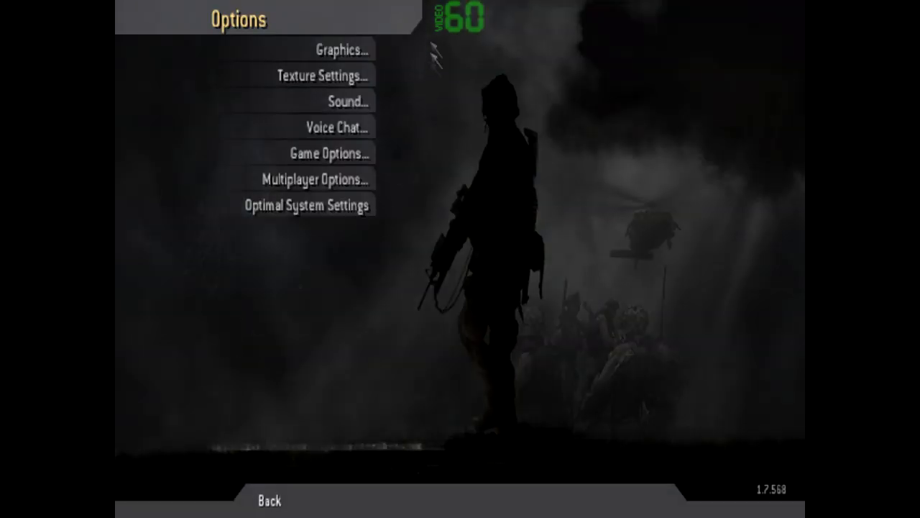
click(343, 49)
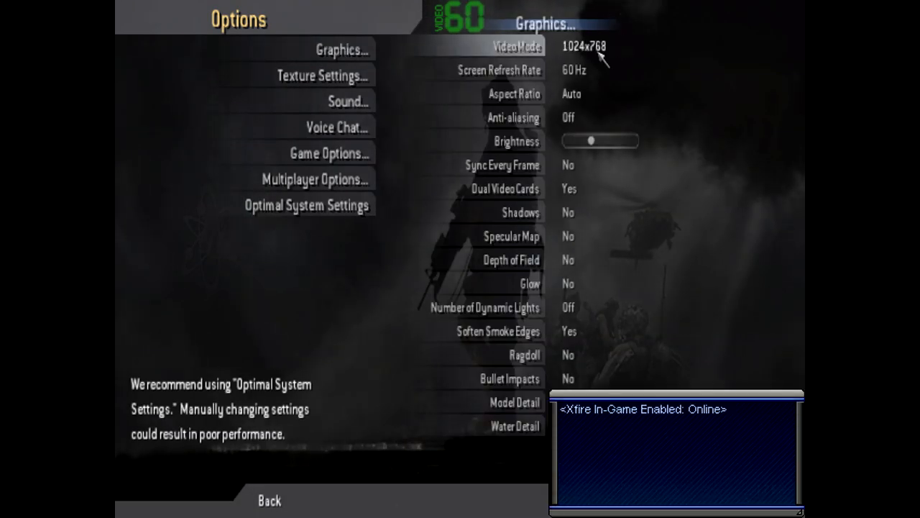
click(586, 46)
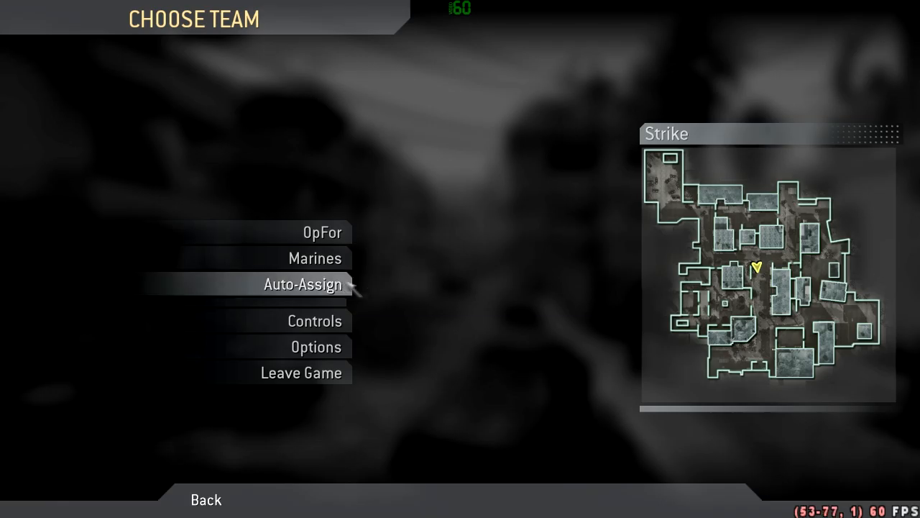
Auto-assign to a team on Strike before leaving to create the Movieee profile
click(303, 285)
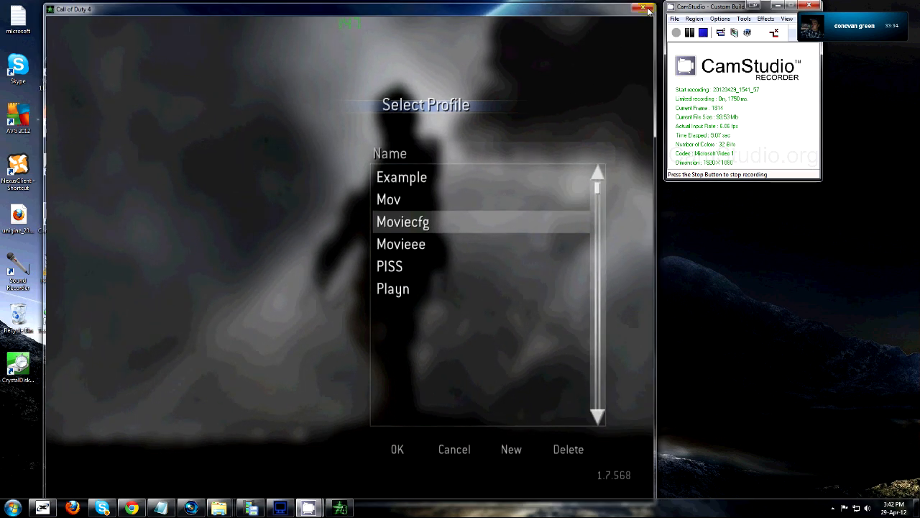
Leave Call of Duty 4 for the Windows desktop
click(644, 9)
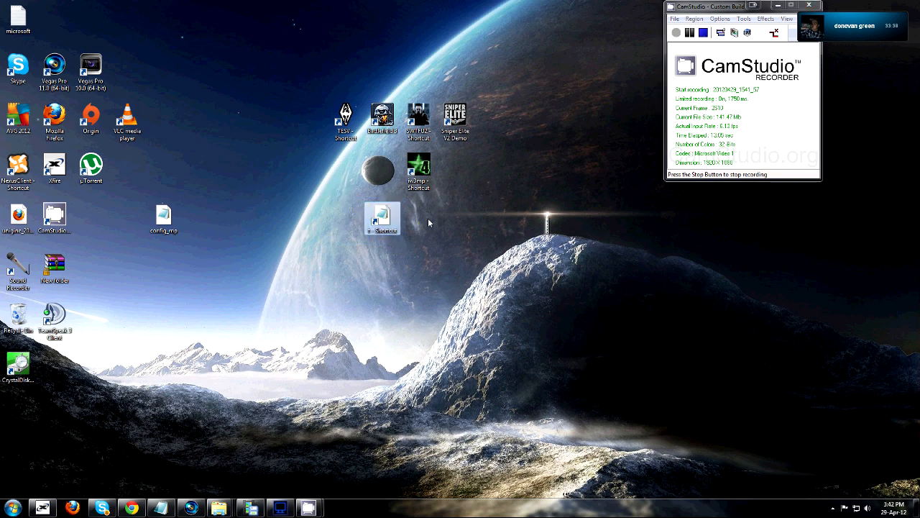
mouse_move(417, 164)
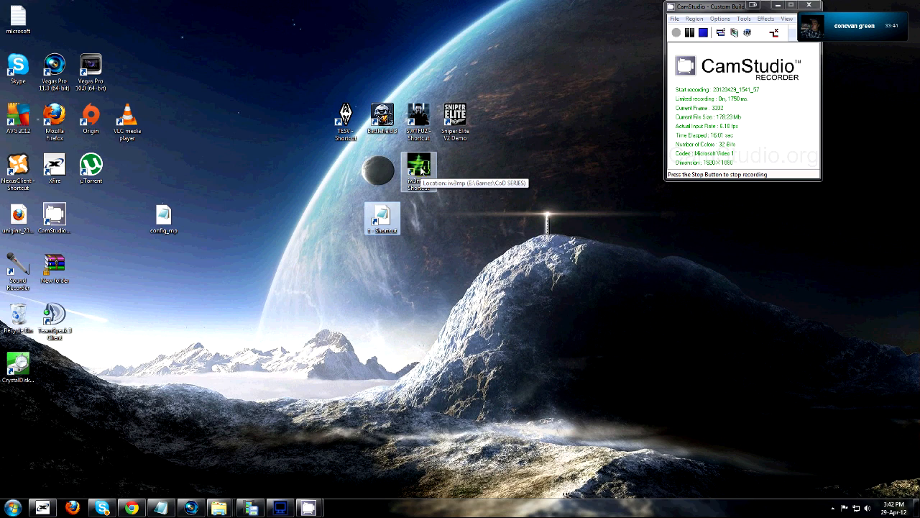
mouse_move(515, 207)
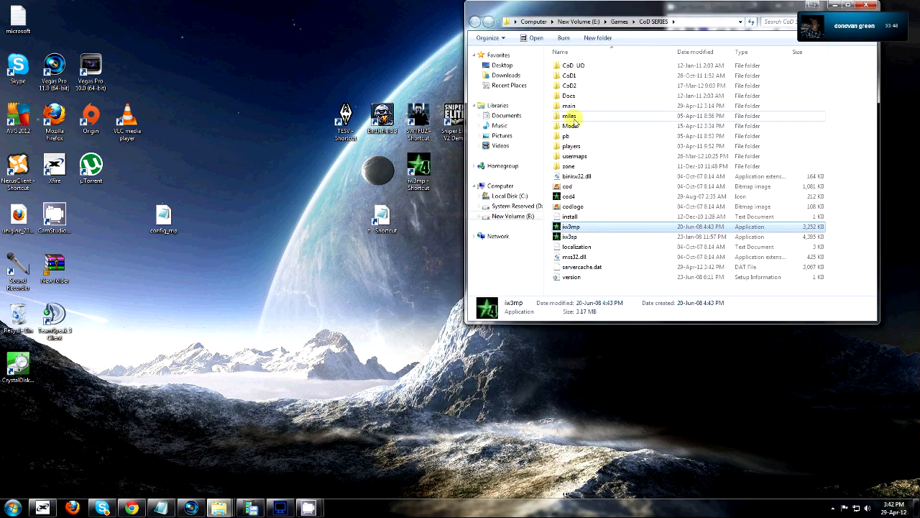
Enter the game's main folder and select the t config file with its actions menu
double_click(569, 107)
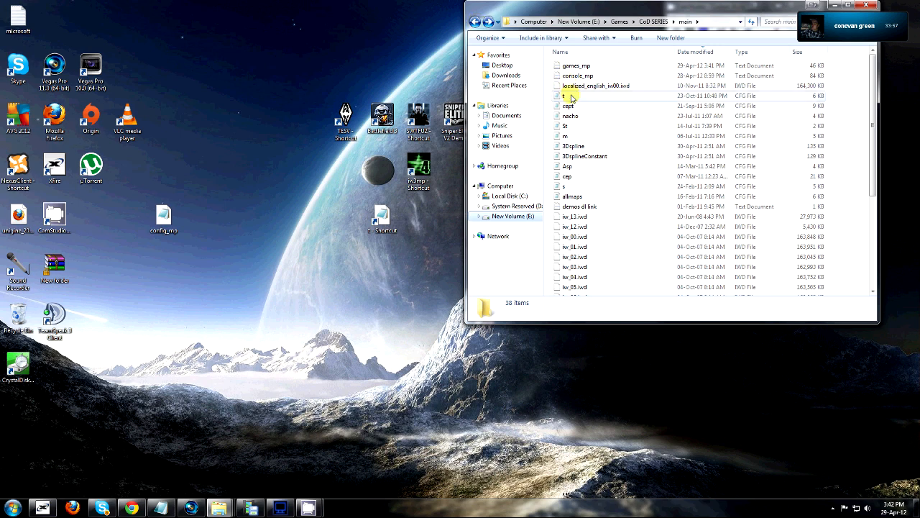
click(566, 95)
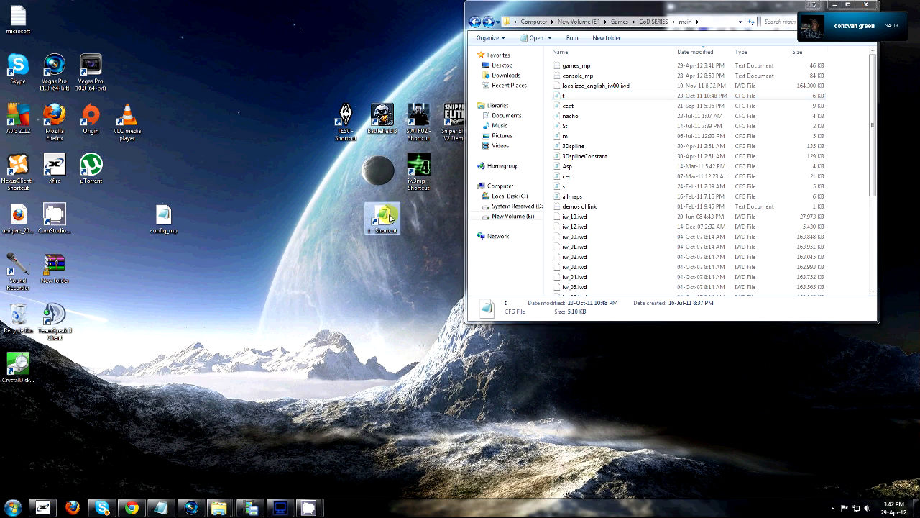
right_click(383, 218)
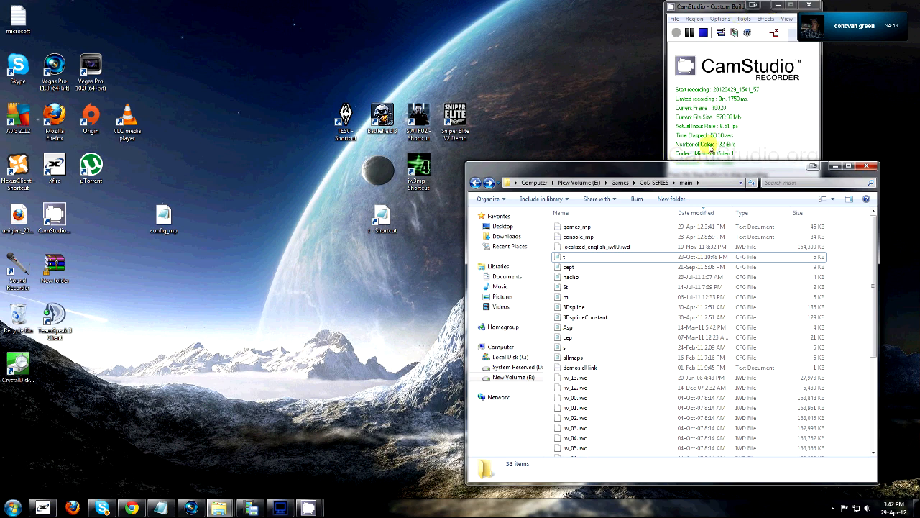
mouse_move(561, 148)
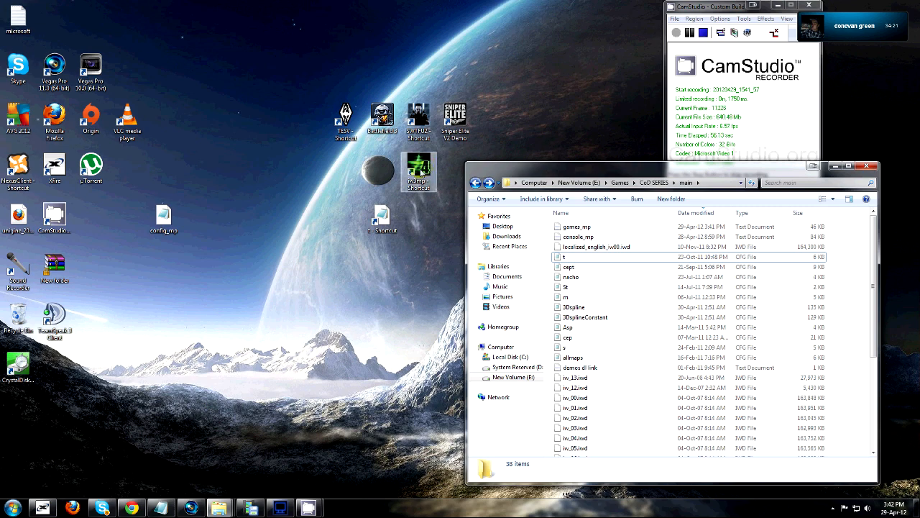
Set r_custommode 1280x1024 in the console and enter vid_restart to apply it
click(339, 505)
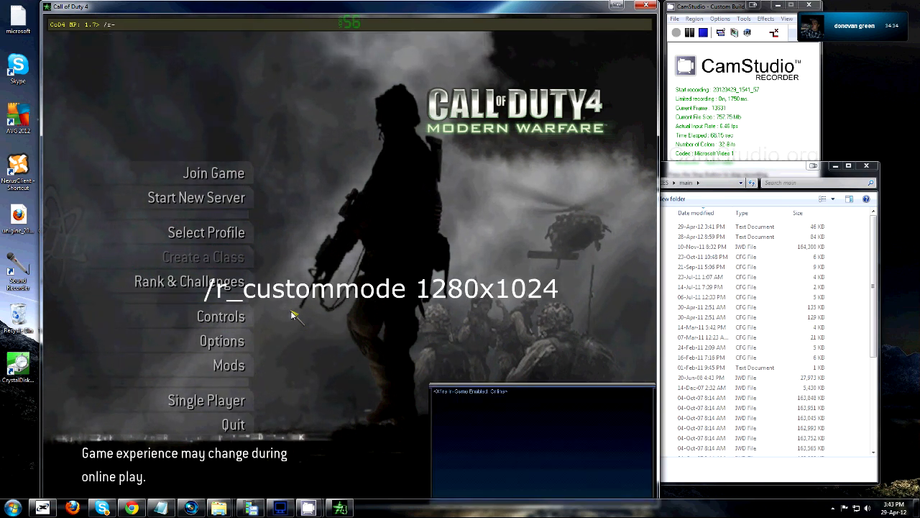
text(/r_custo)
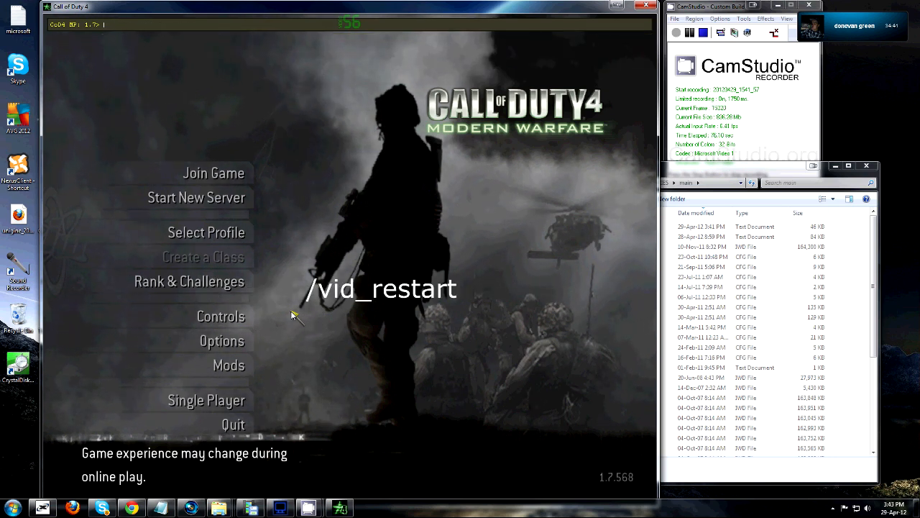
text(vid_restar)
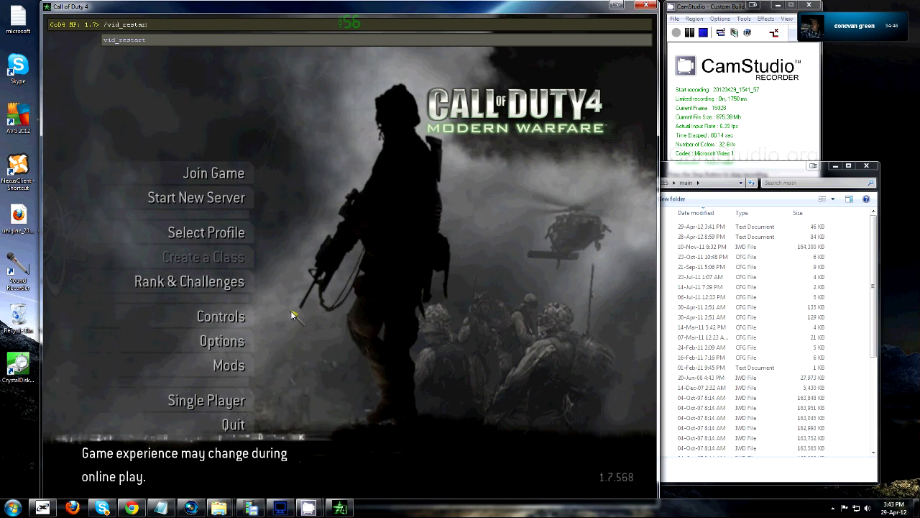
Verify the 1280x1024 video mode under Options > Graphics and go back
click(221, 339)
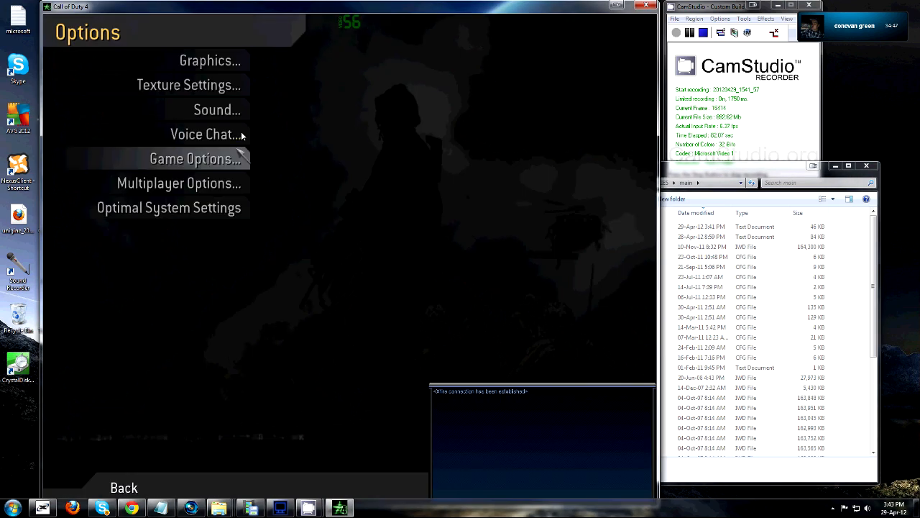
click(210, 60)
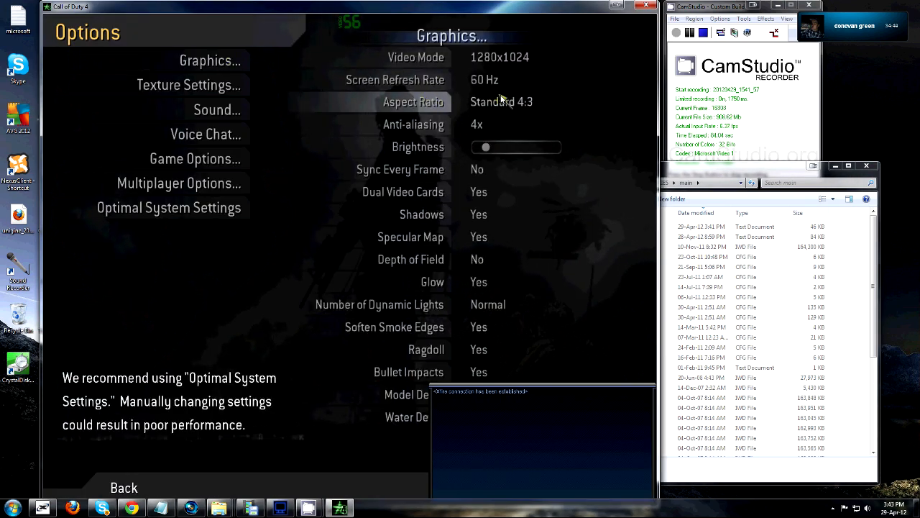
mouse_move(487, 306)
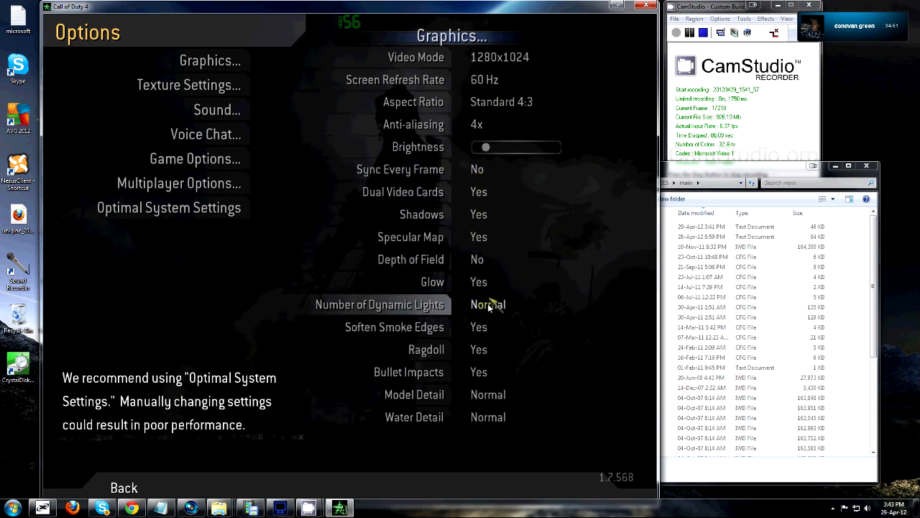
click(124, 487)
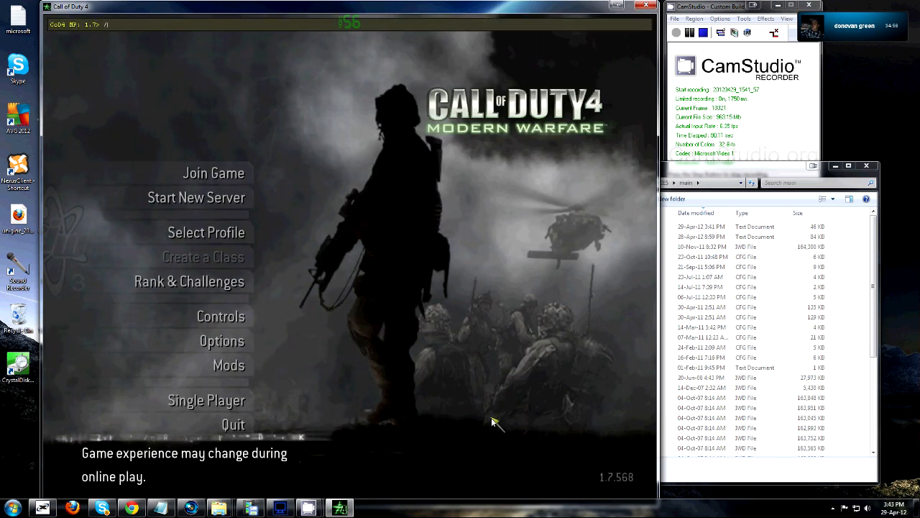
Run /exec t.cfg and vid_restart in the console, then enter r_fullscreen 0
text(/exec t.cfg)
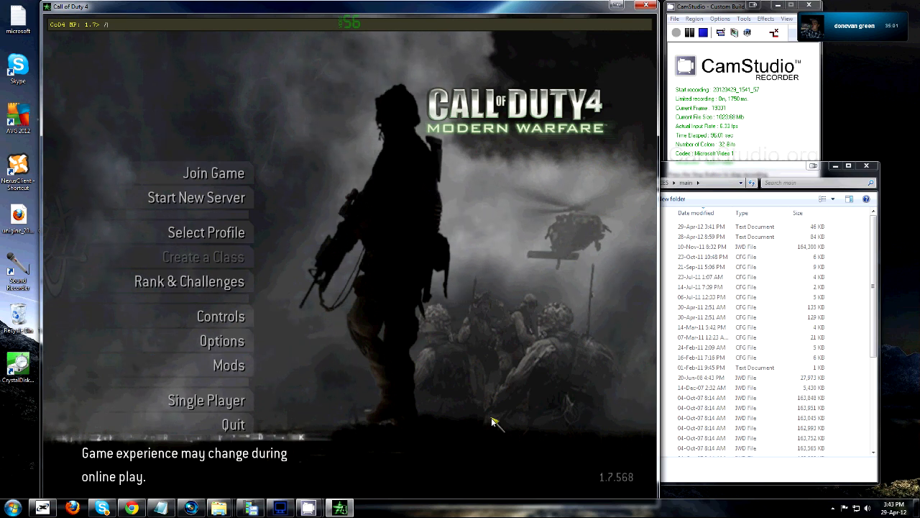
text(vid_restart)
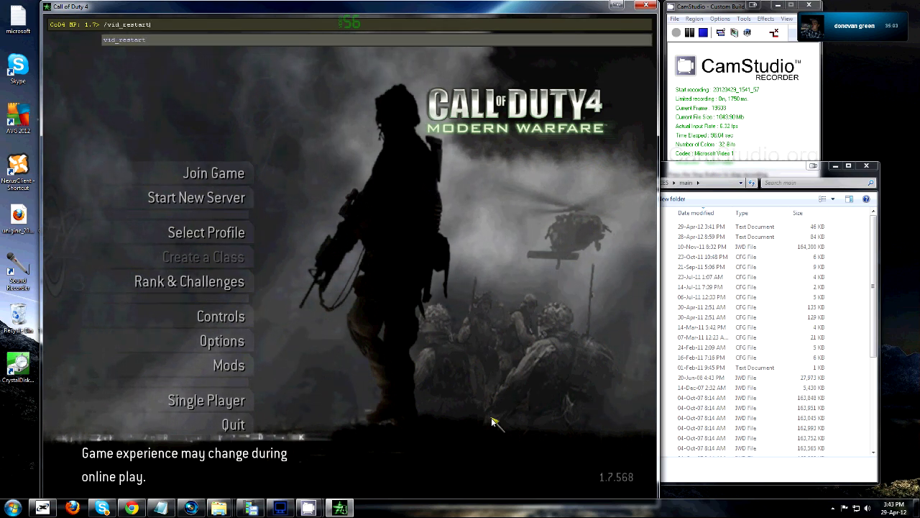
key(Enter)
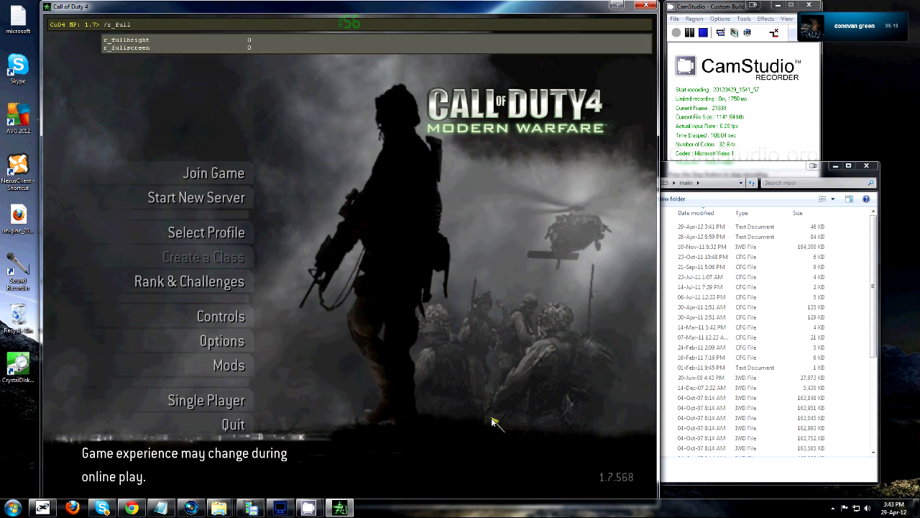
text(r_fullscreen 0)
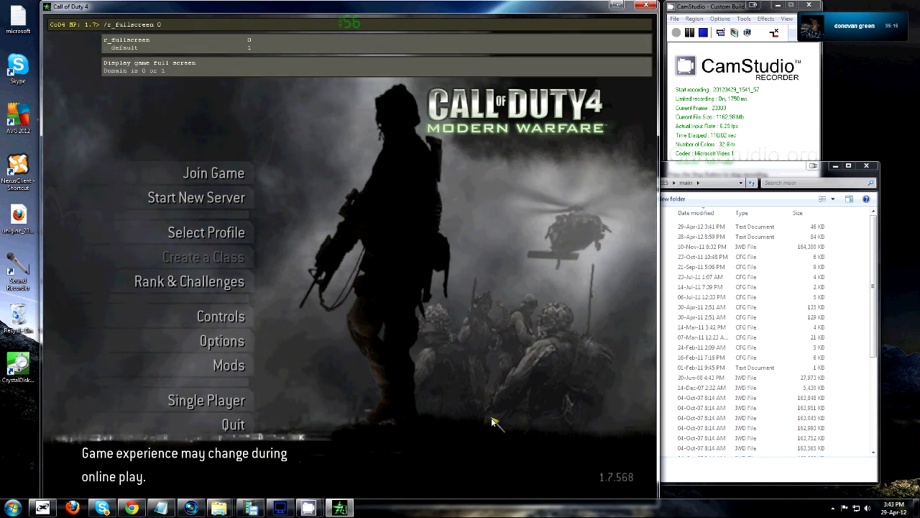